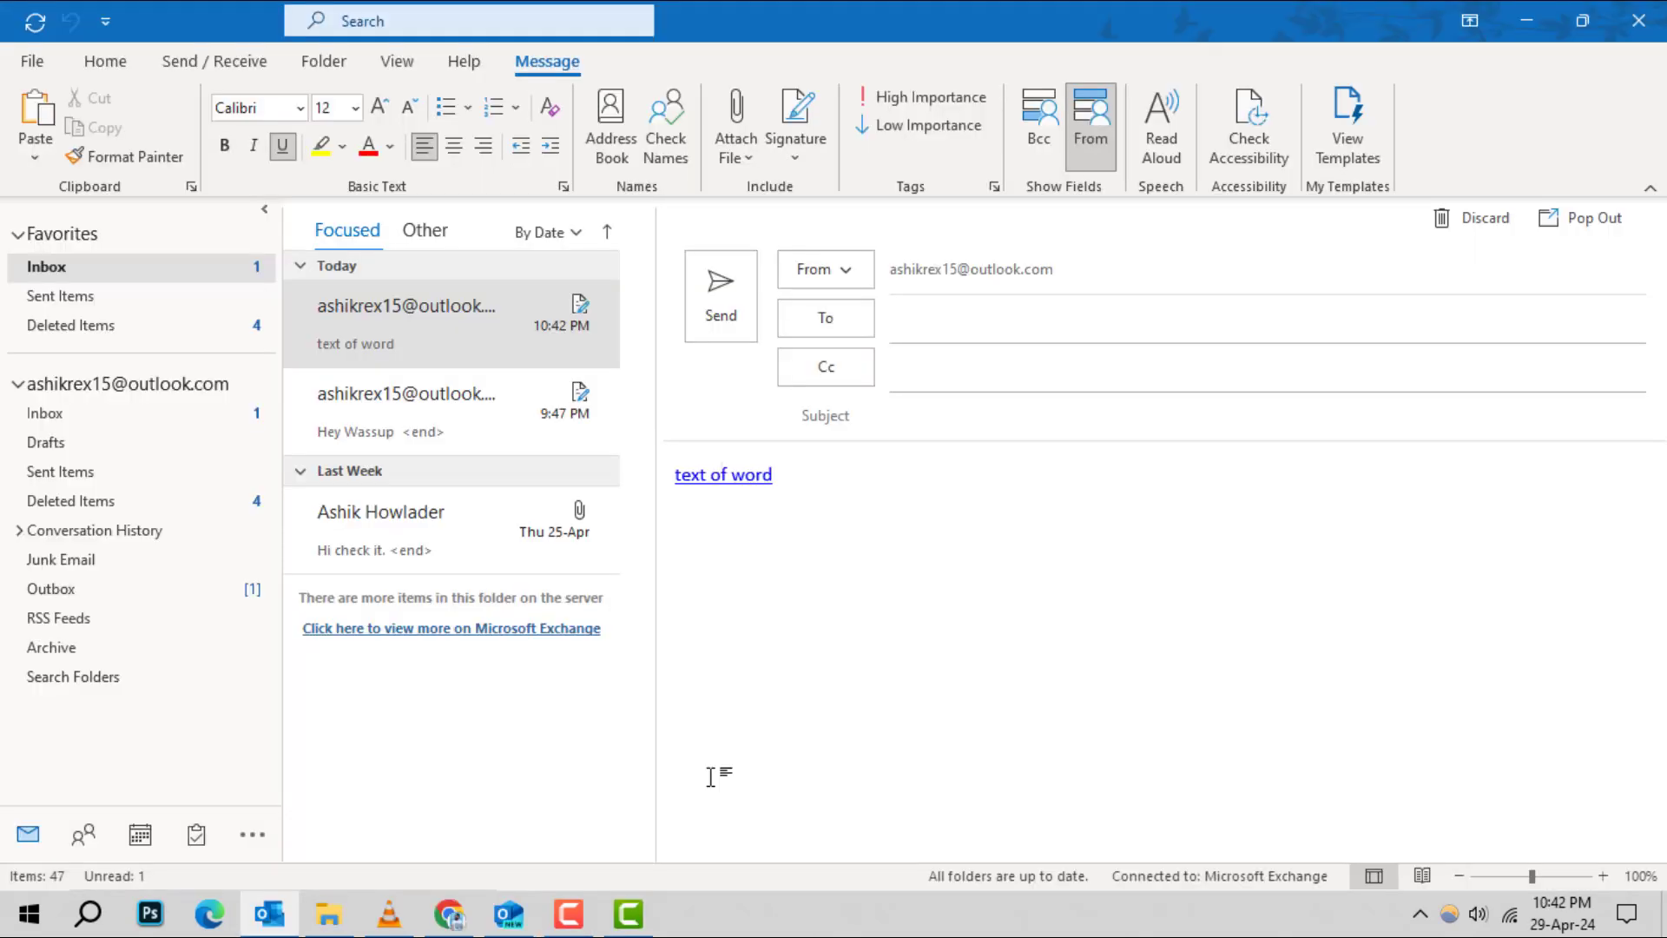
- Open Deleted Items and scroll the list to locate the 'the hound' calendar events
click(719, 475)
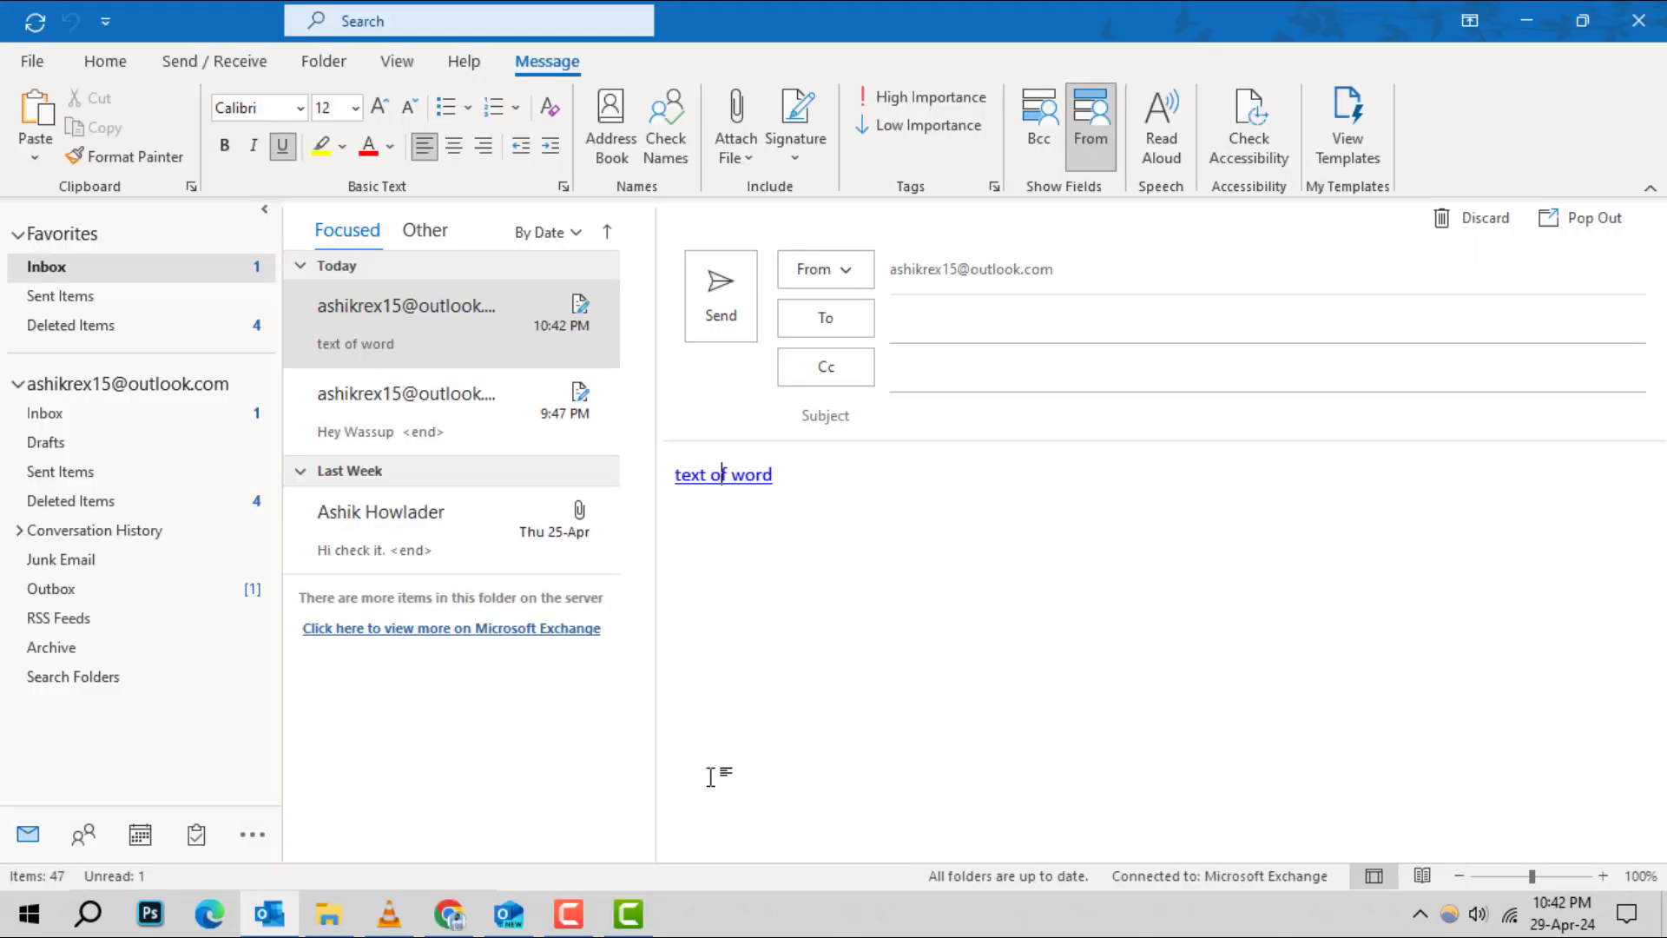
click(103, 61)
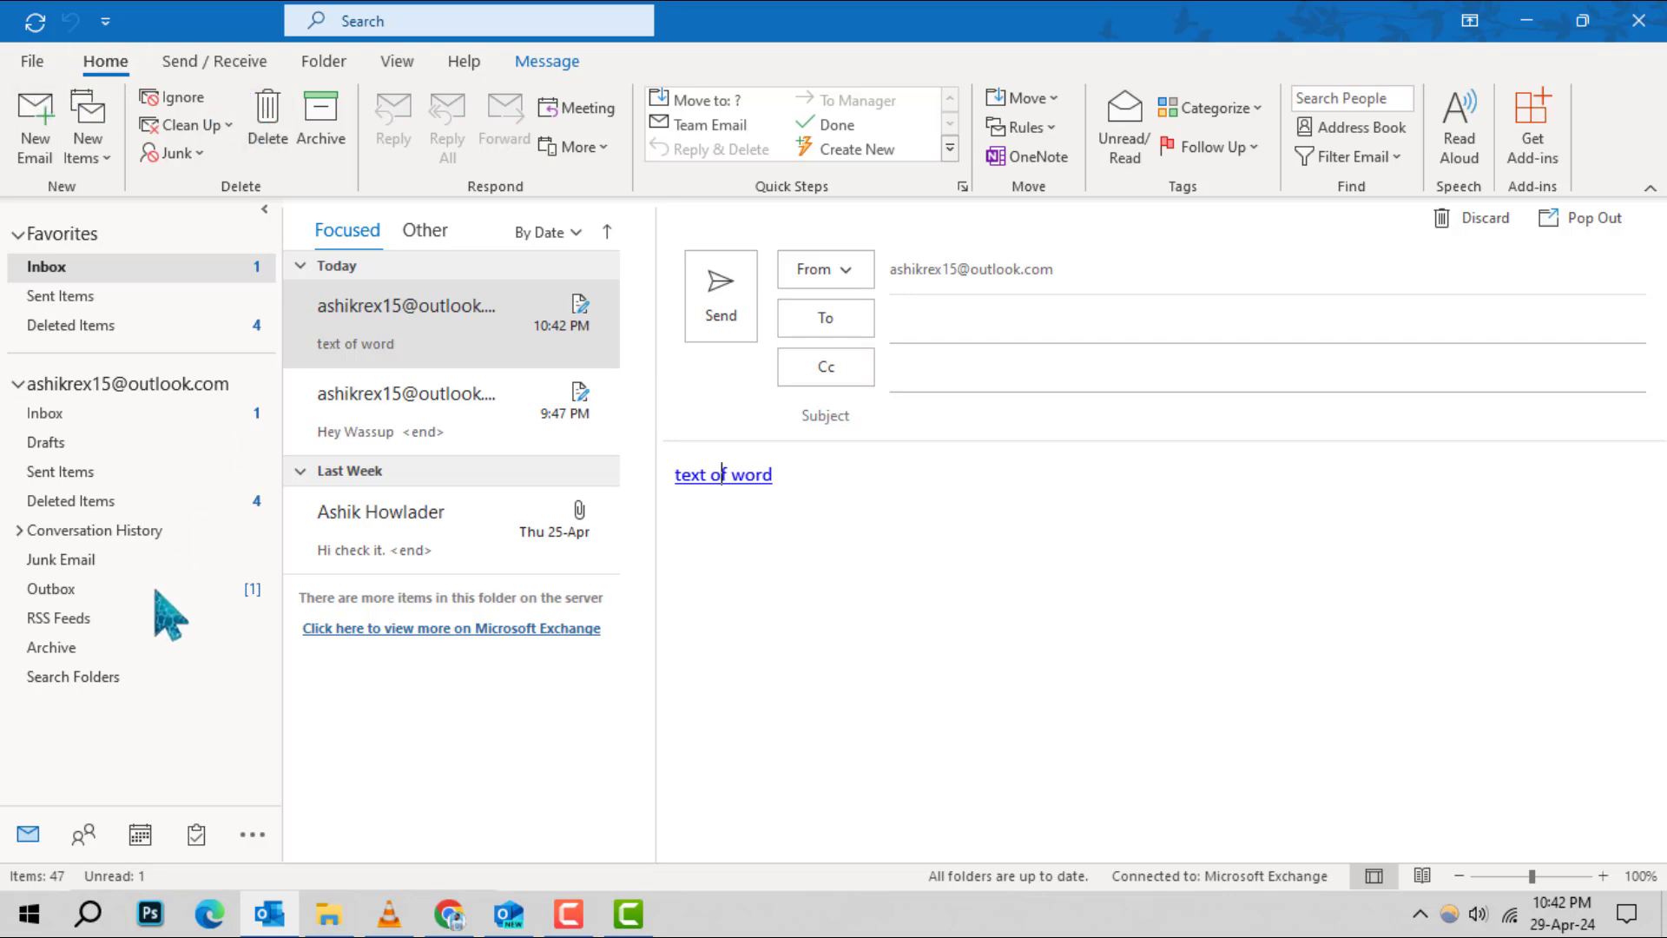
click(72, 501)
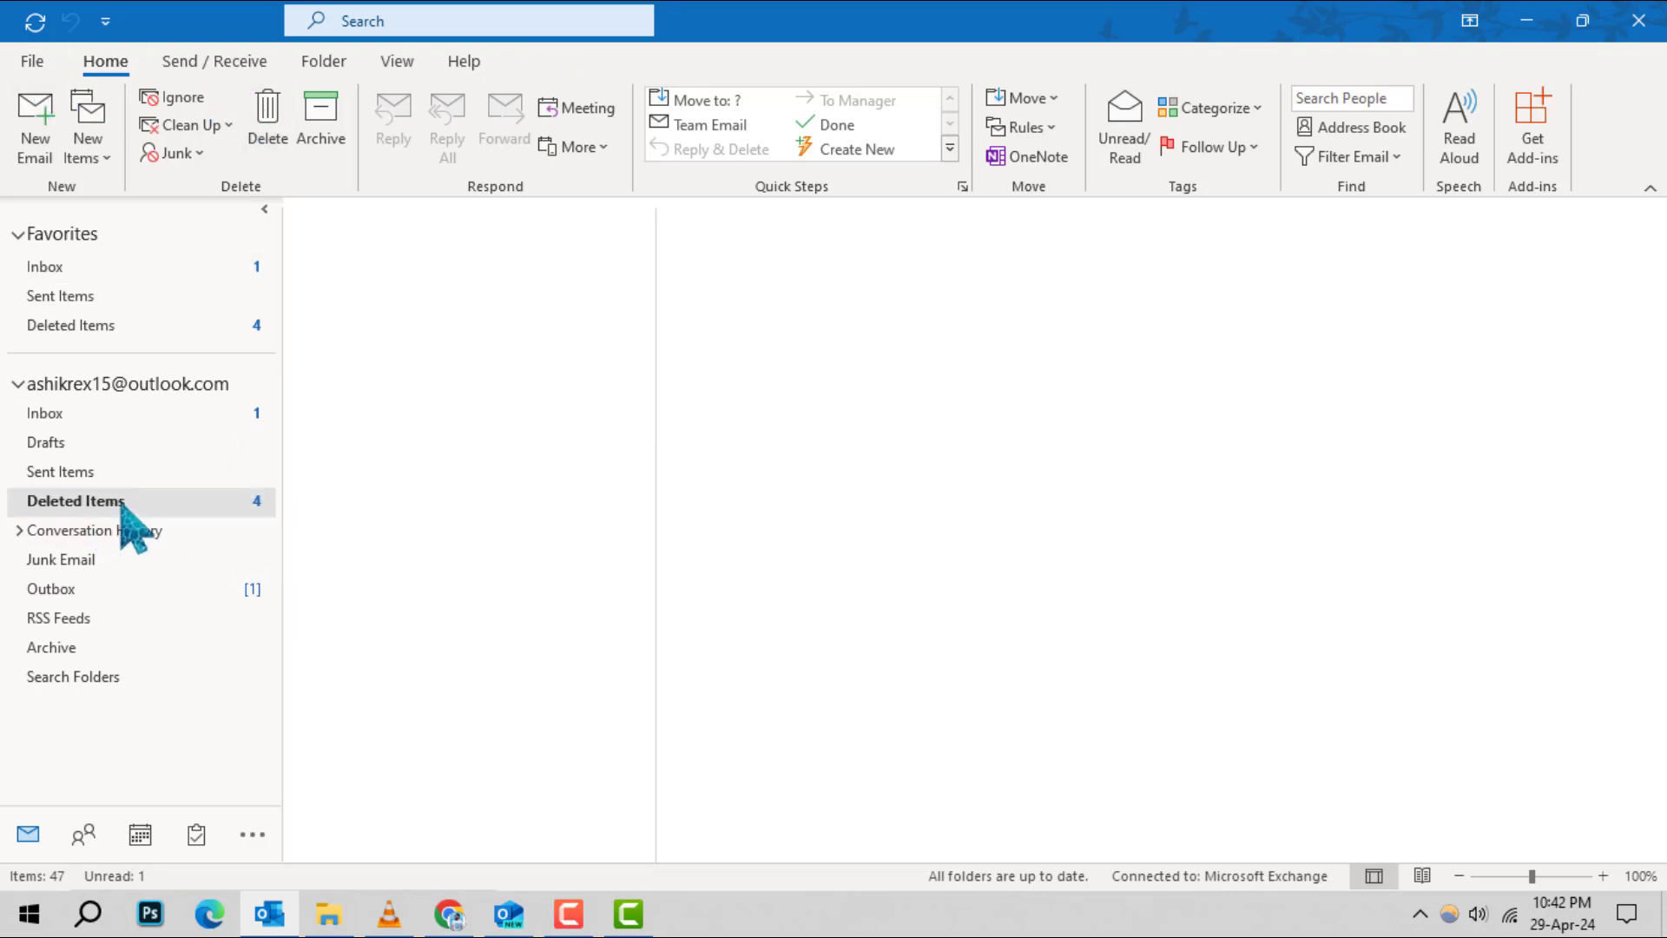
click(74, 501)
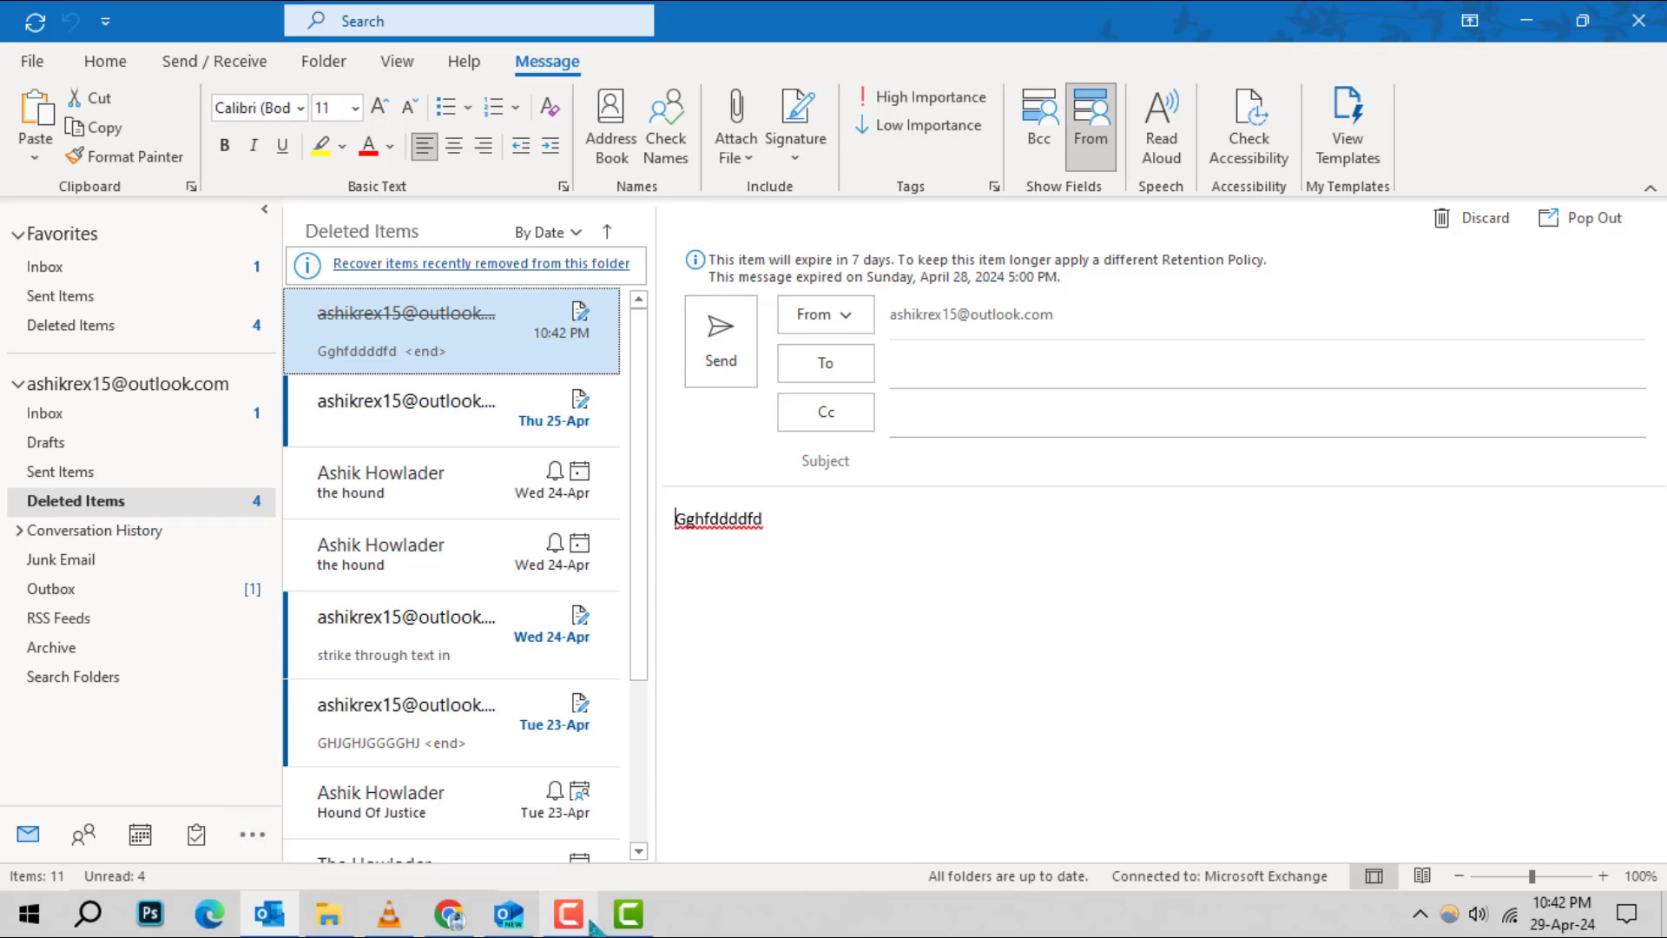
mouse_move(566, 492)
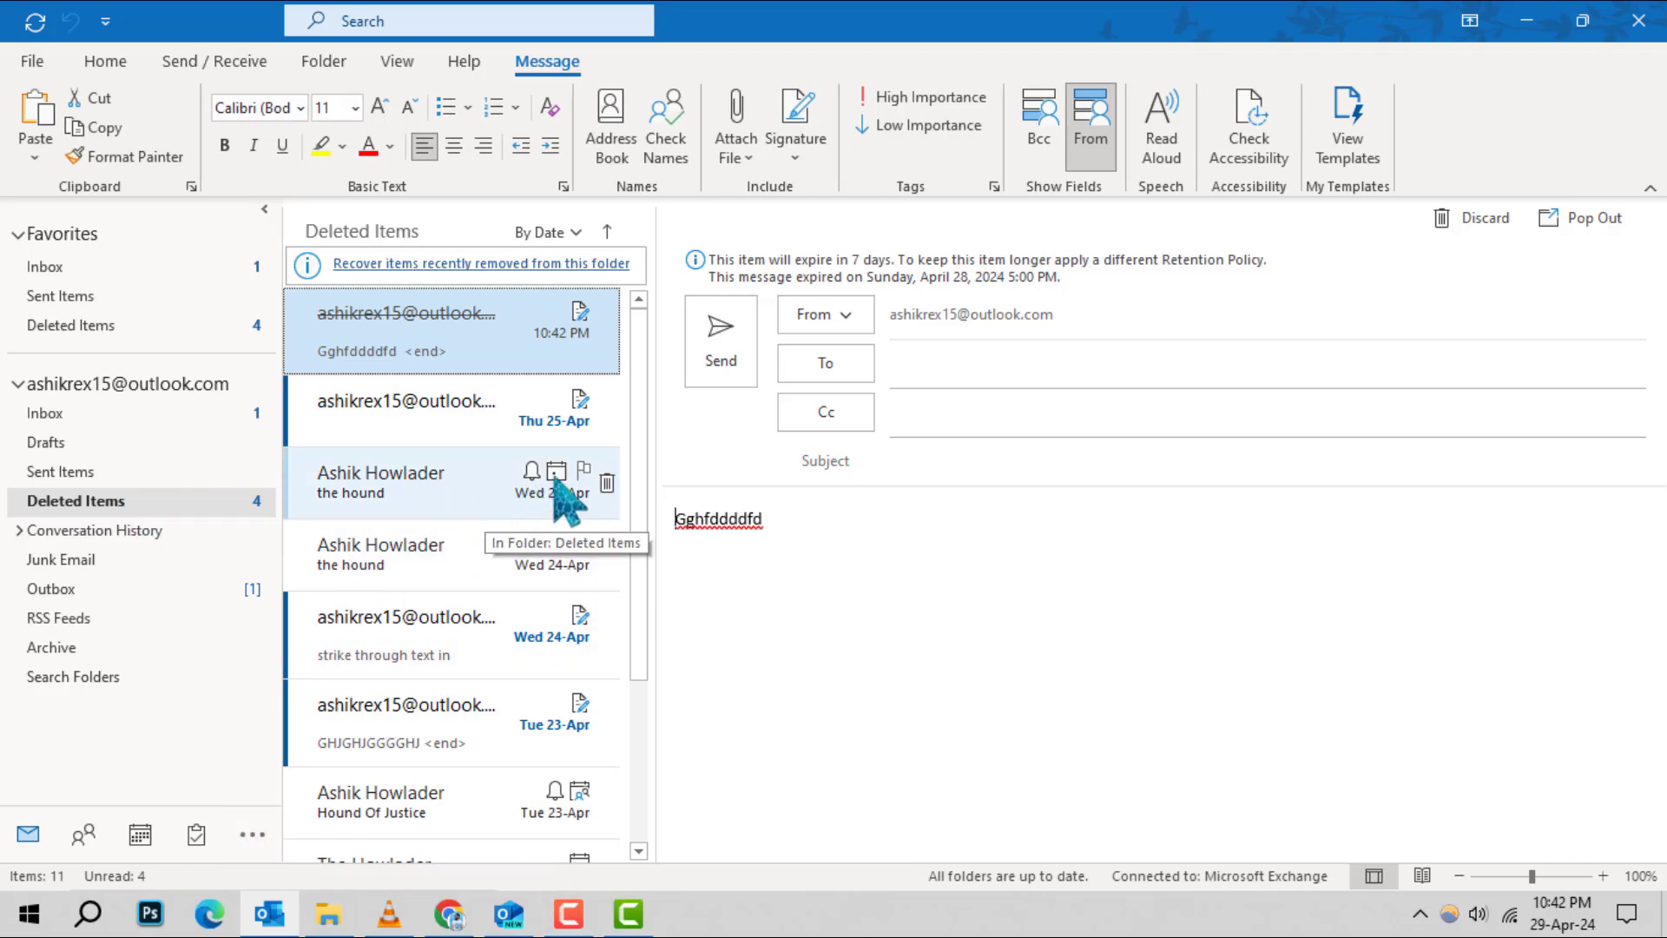
scroll(down, 3)
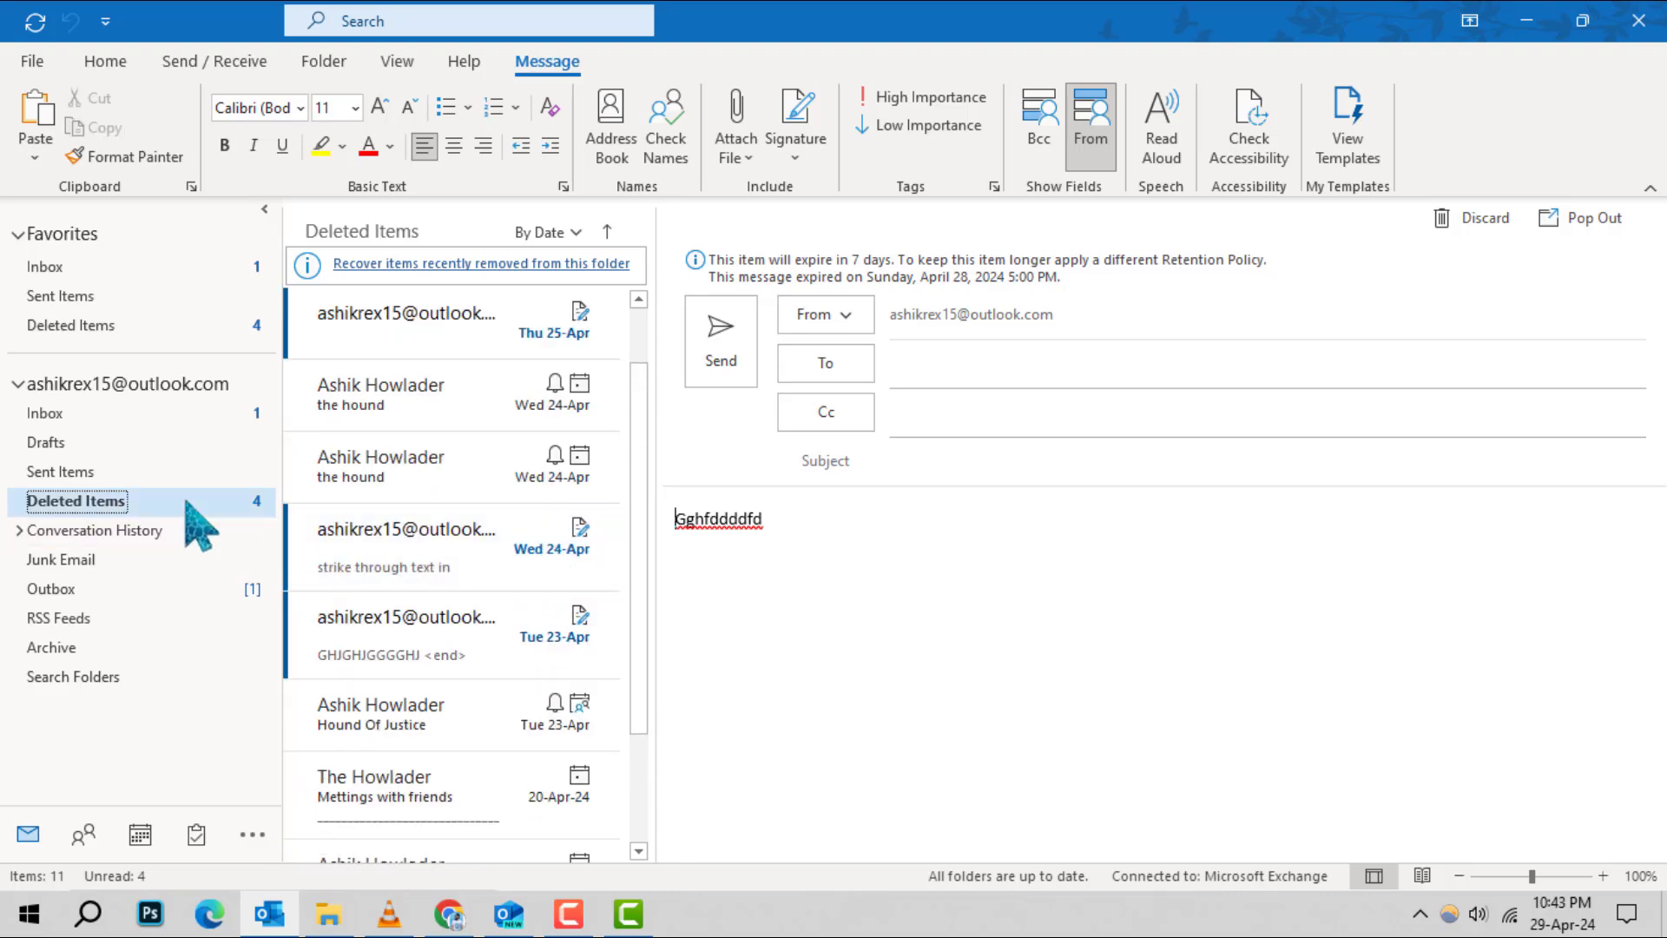
scroll(down, 3)
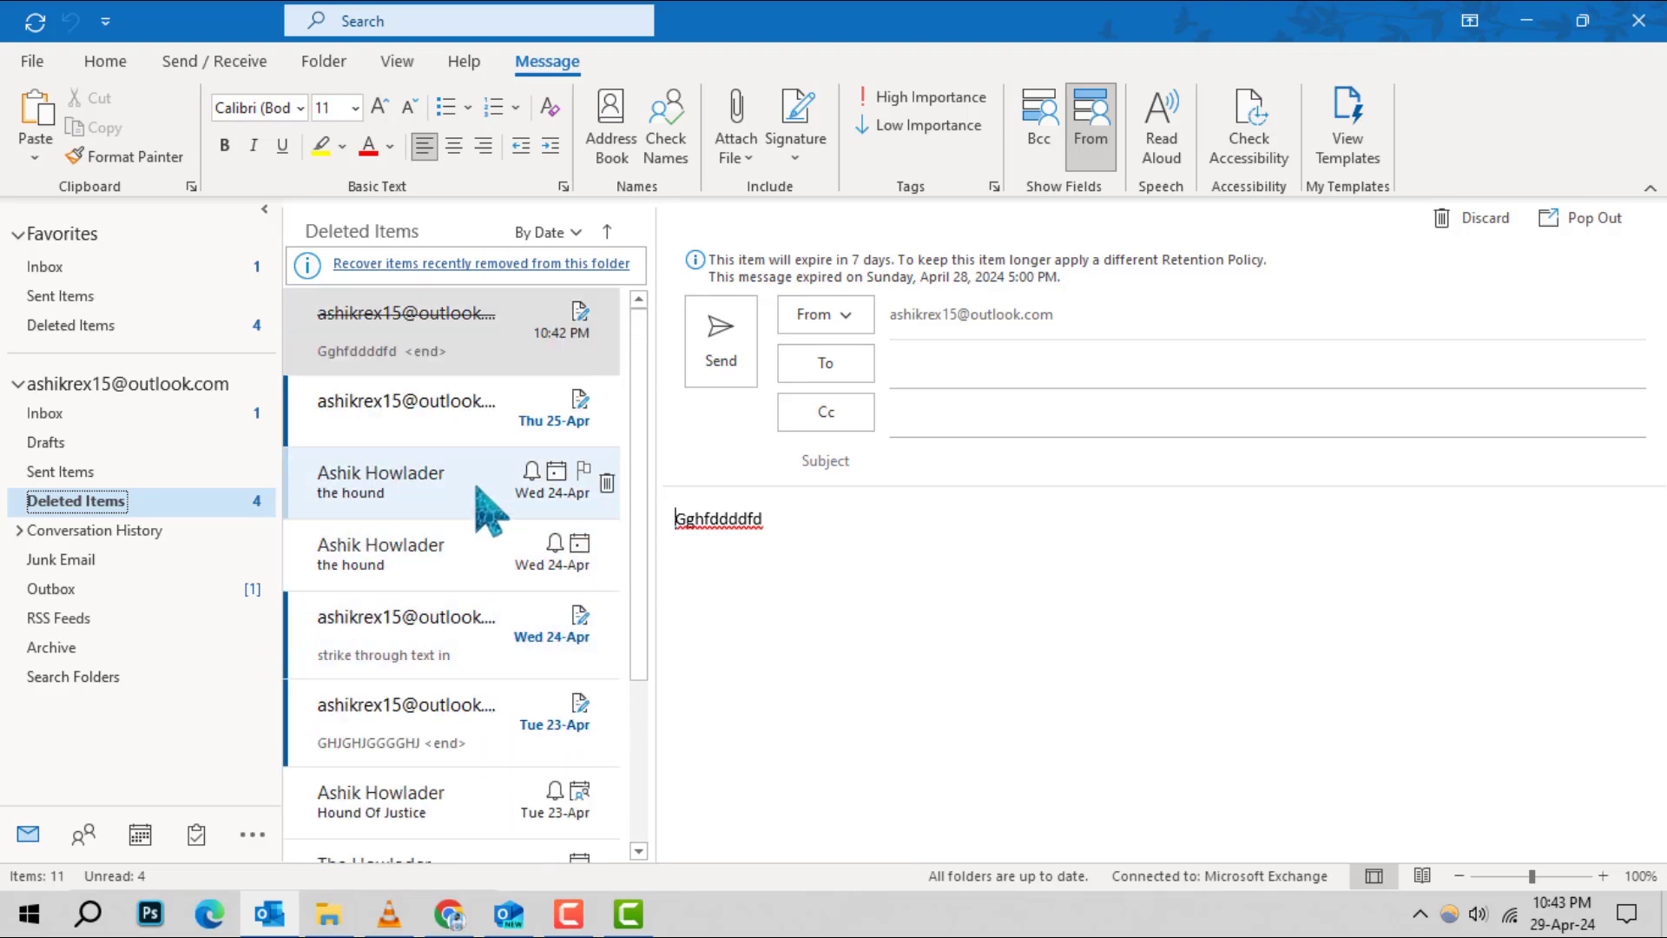
mouse_move(458, 514)
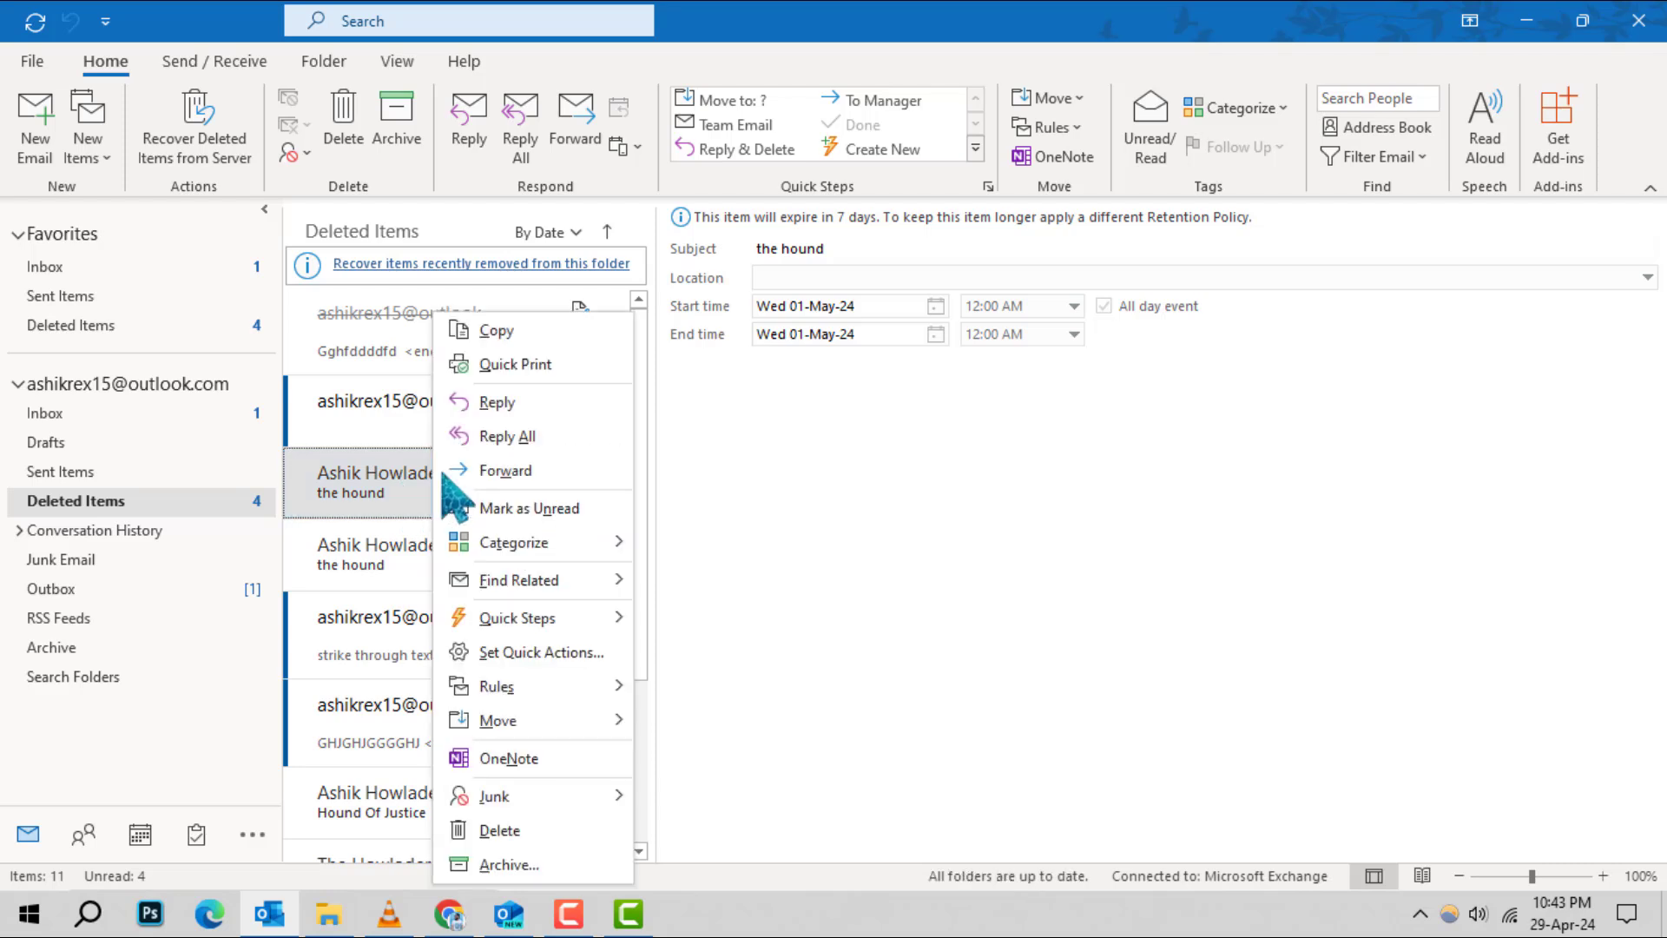
mouse_move(546, 764)
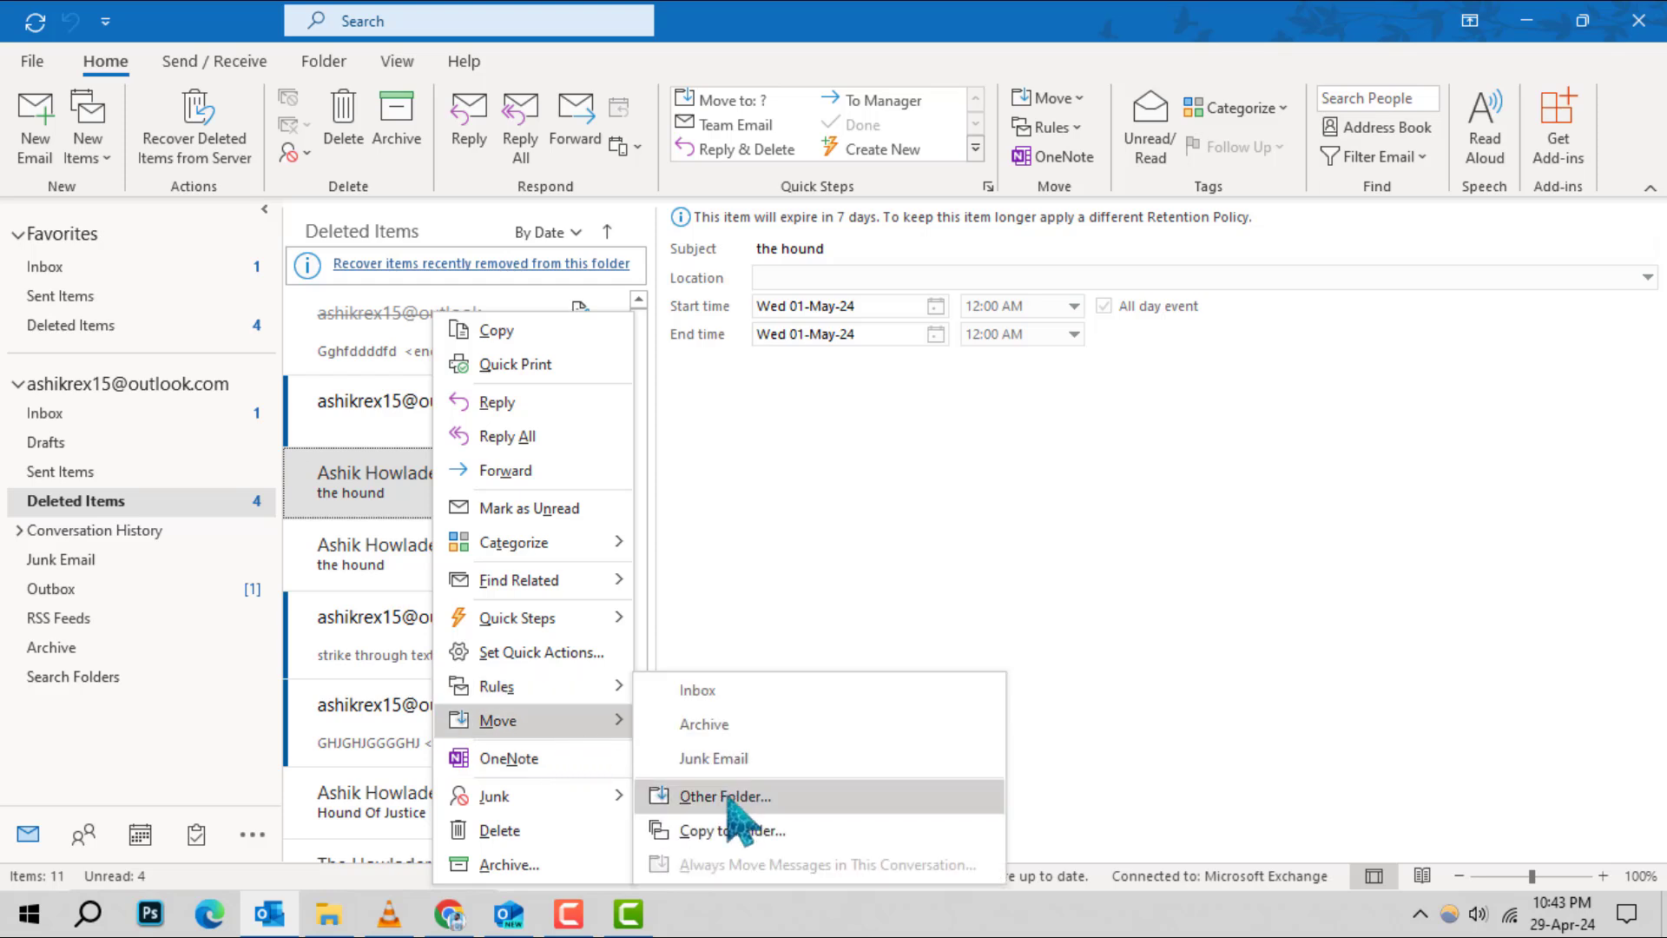
- Choose Move > Other Folder for the deleted 'the hound' event
click(724, 796)
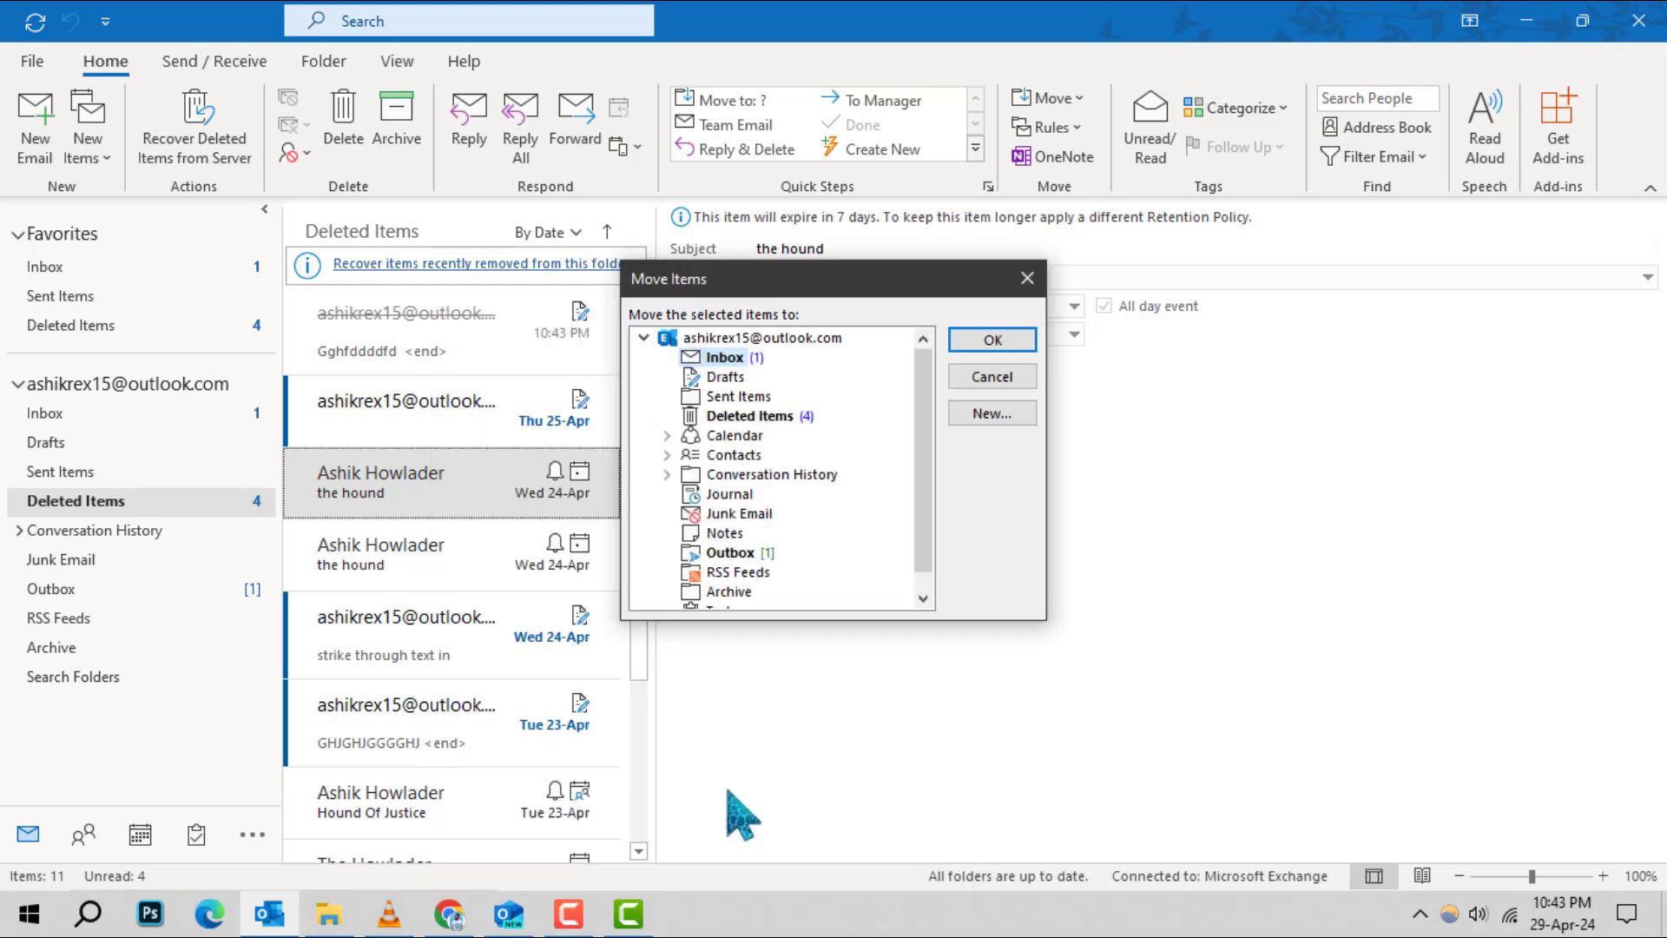
mouse_move(791, 463)
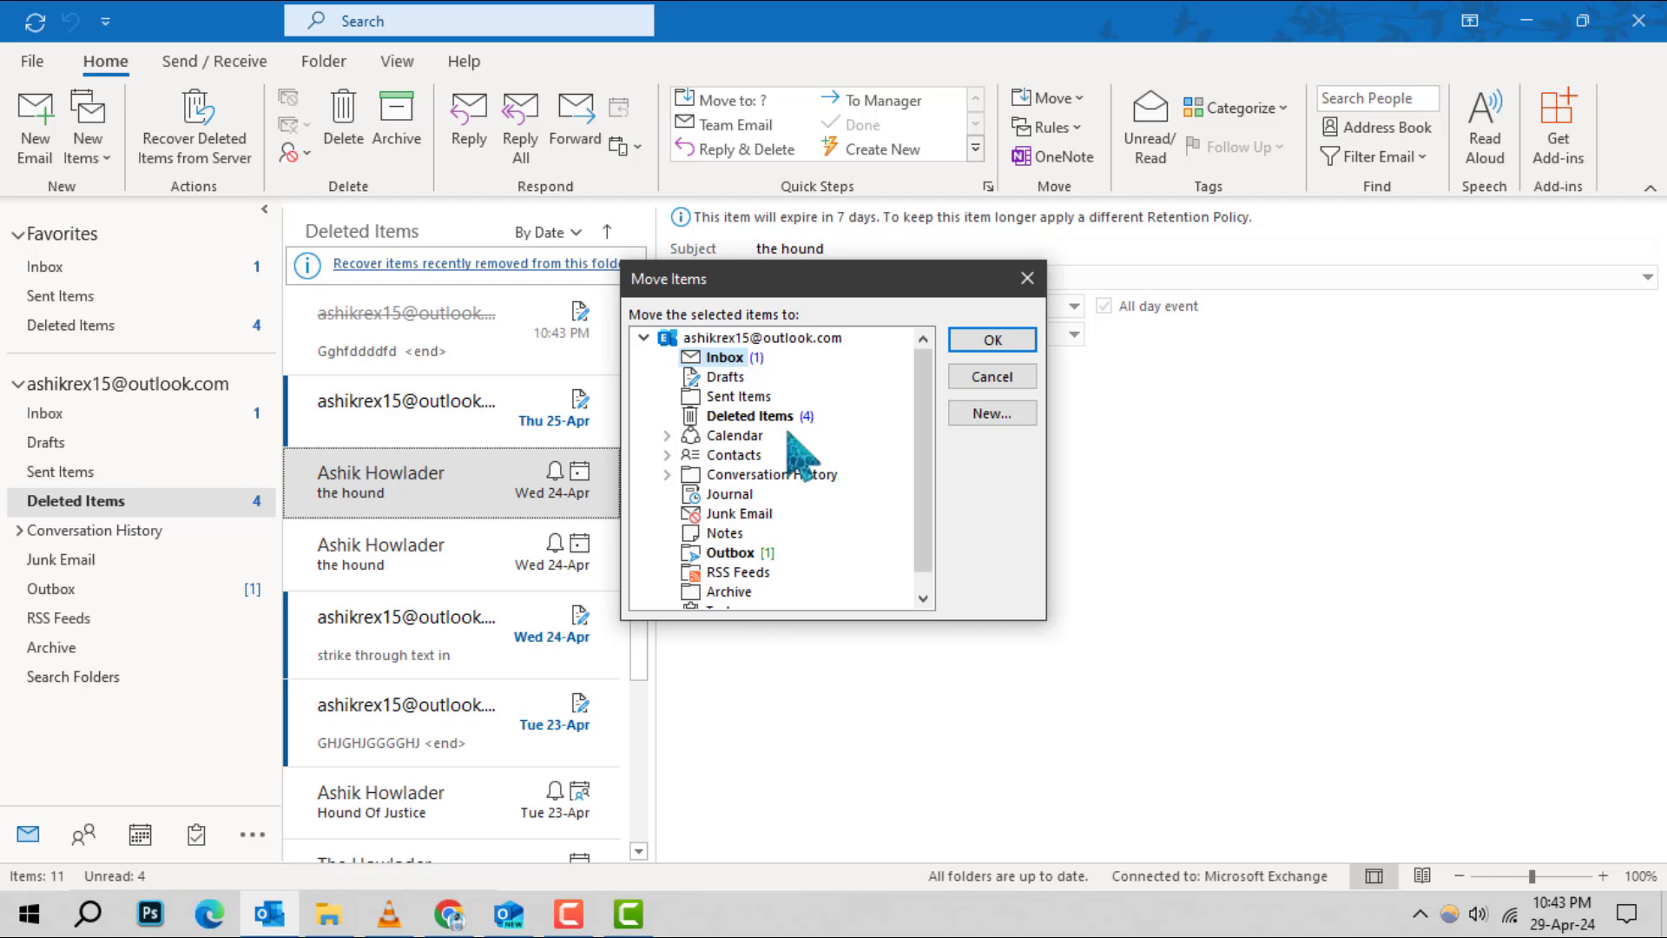
mouse_move(744, 437)
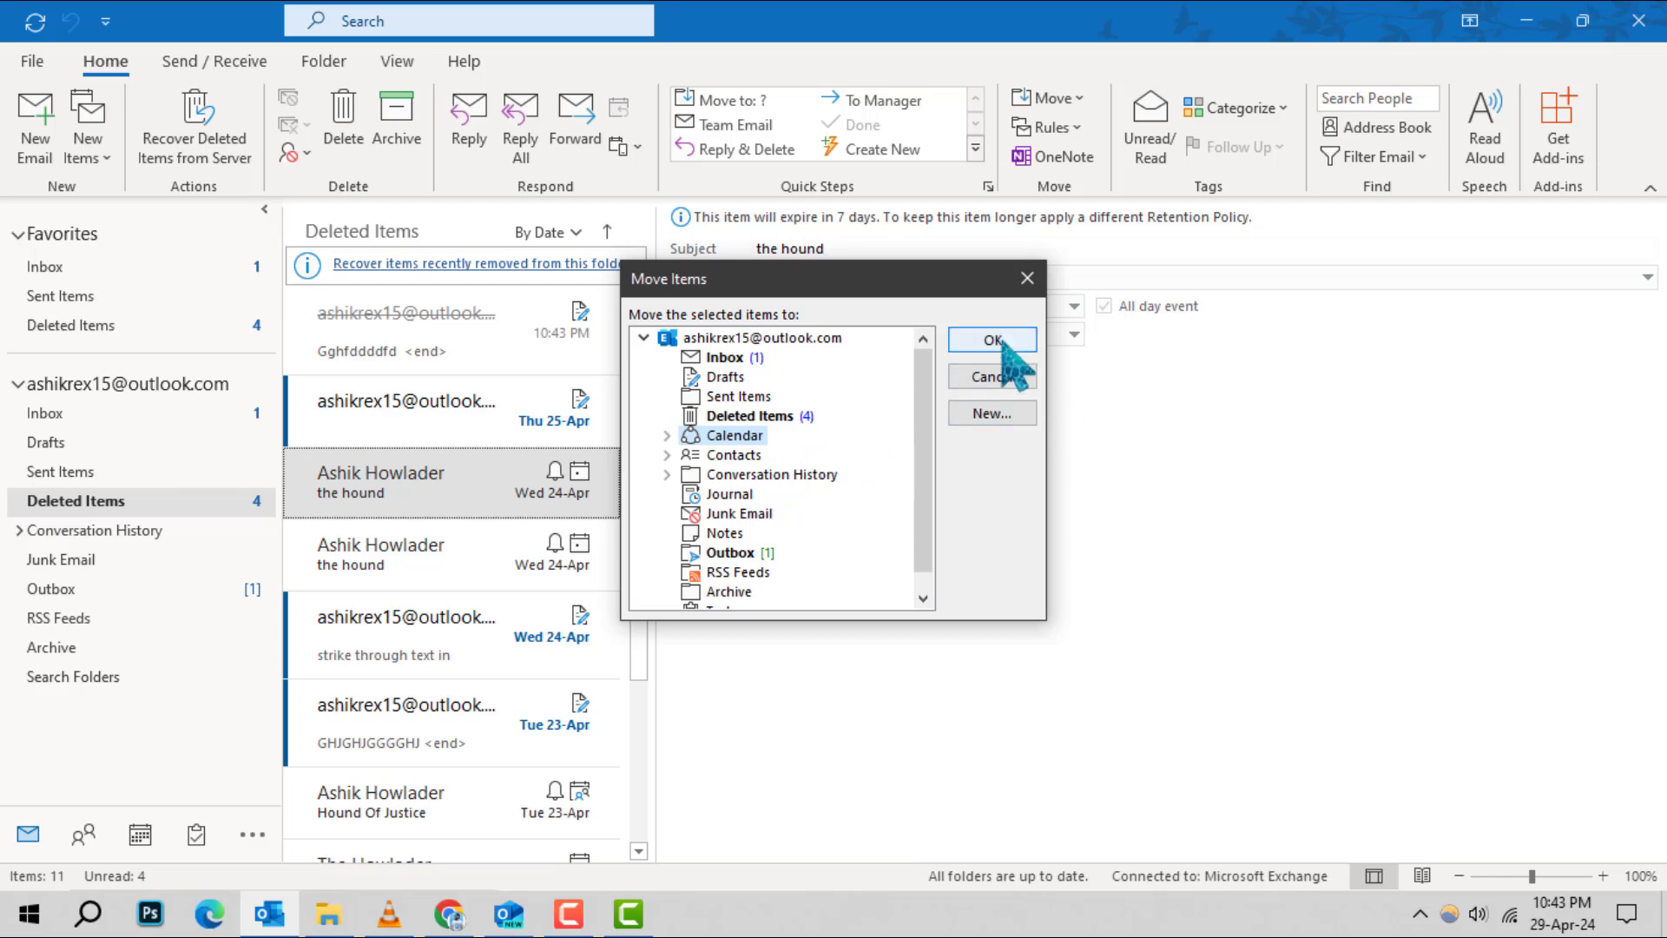
- Move the 'the hound' event into the Calendar folder
click(991, 340)
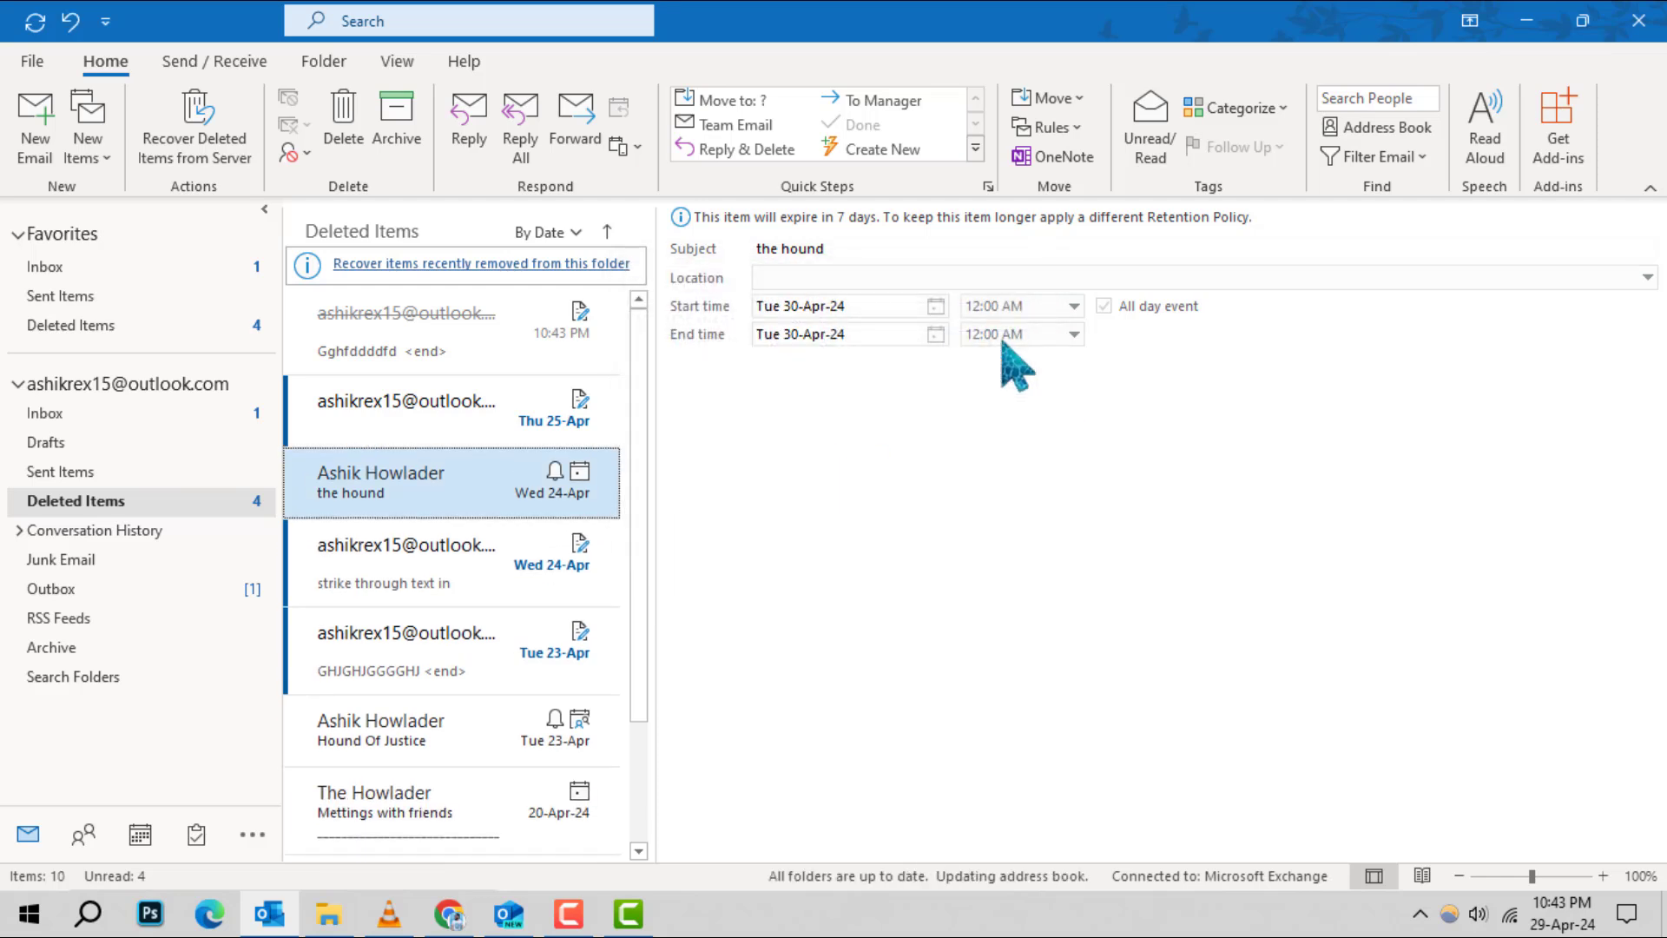